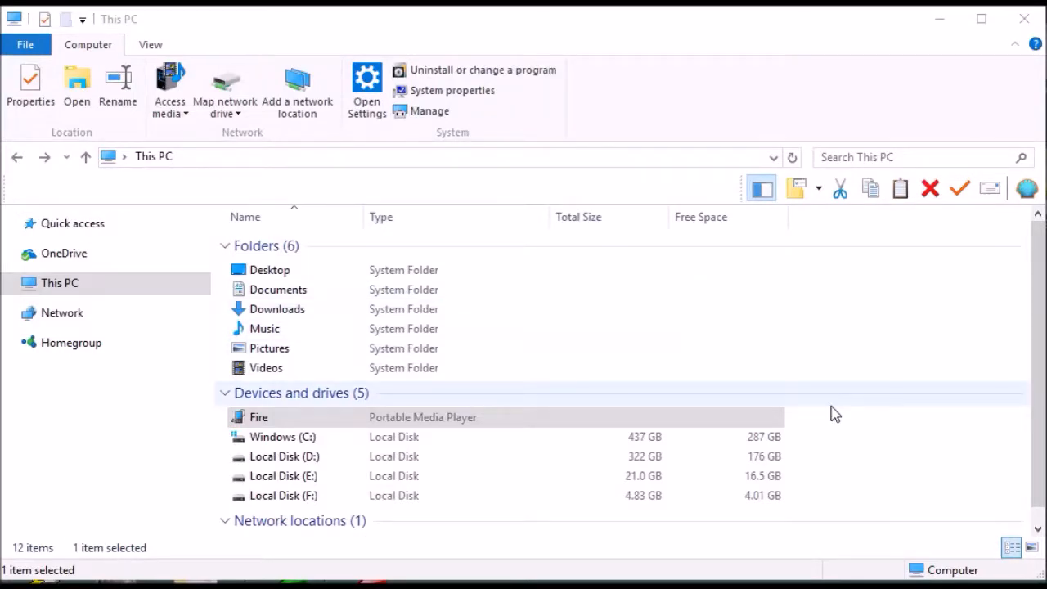
mouse_move(848, 357)
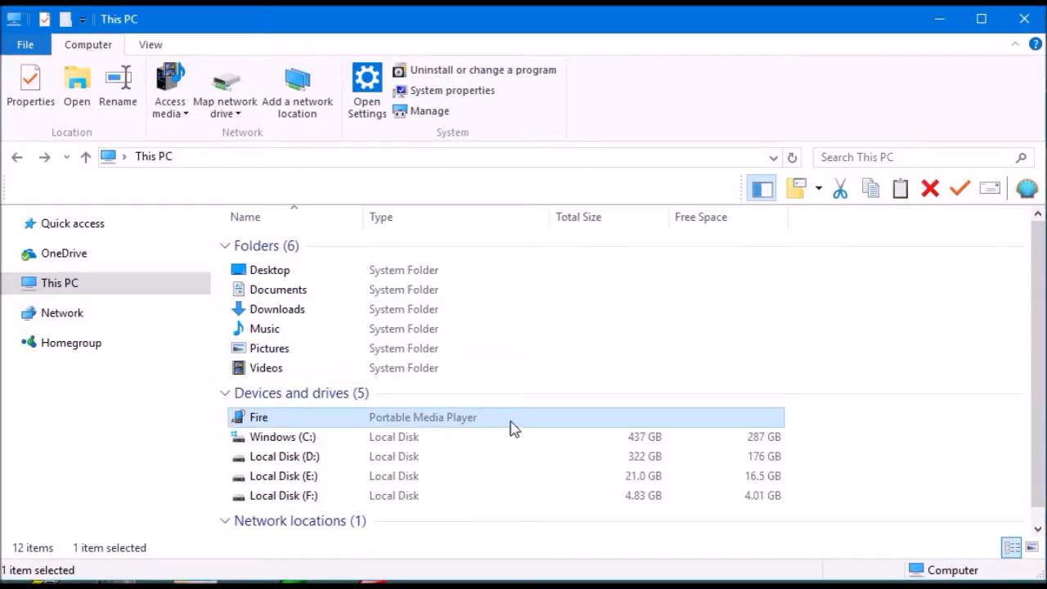
- Open the Fire tablet from This PC, then open its Documents folder
double_click(259, 418)
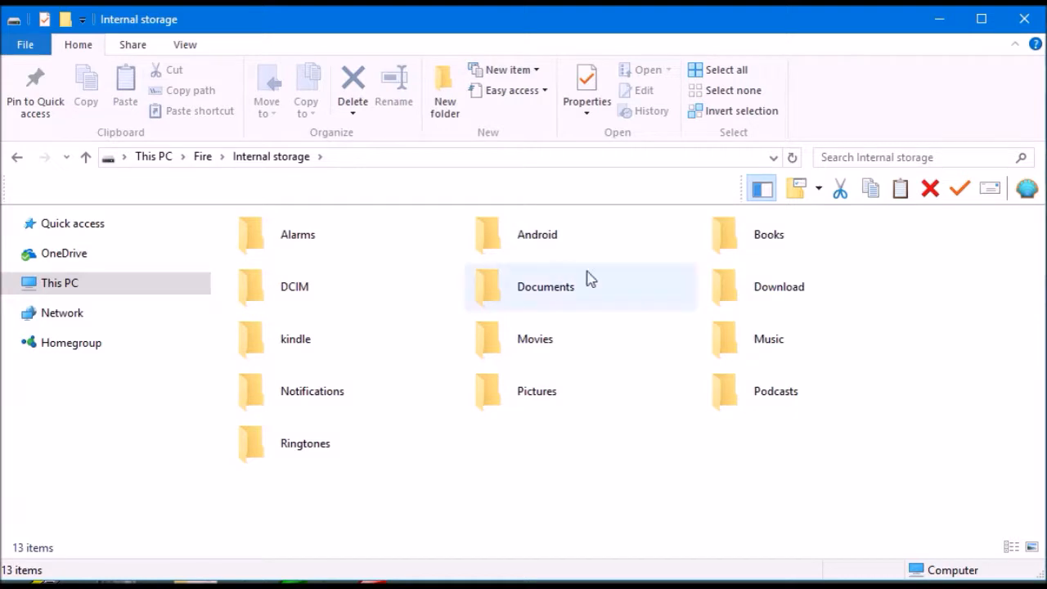
double_click(545, 286)
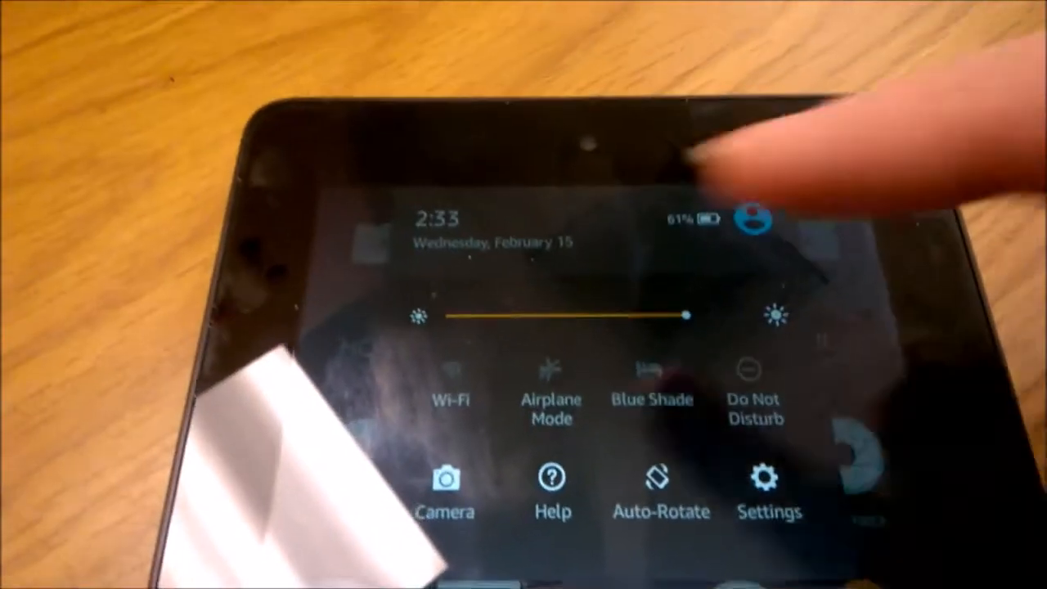
- Tap Wi-Fi in Quick Settings to show the available networks, including DG1670AC2
click(447, 399)
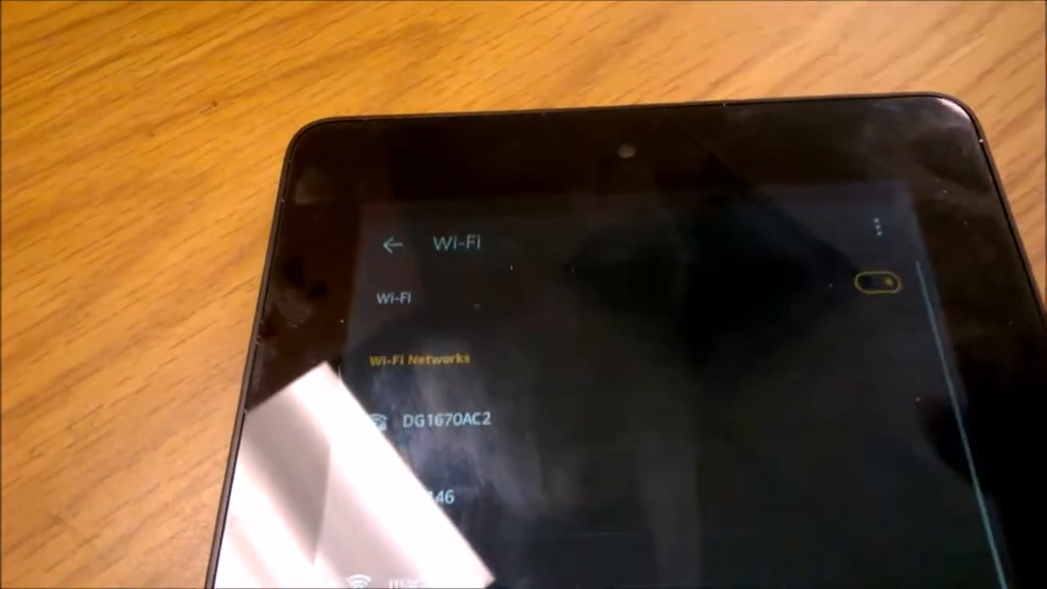